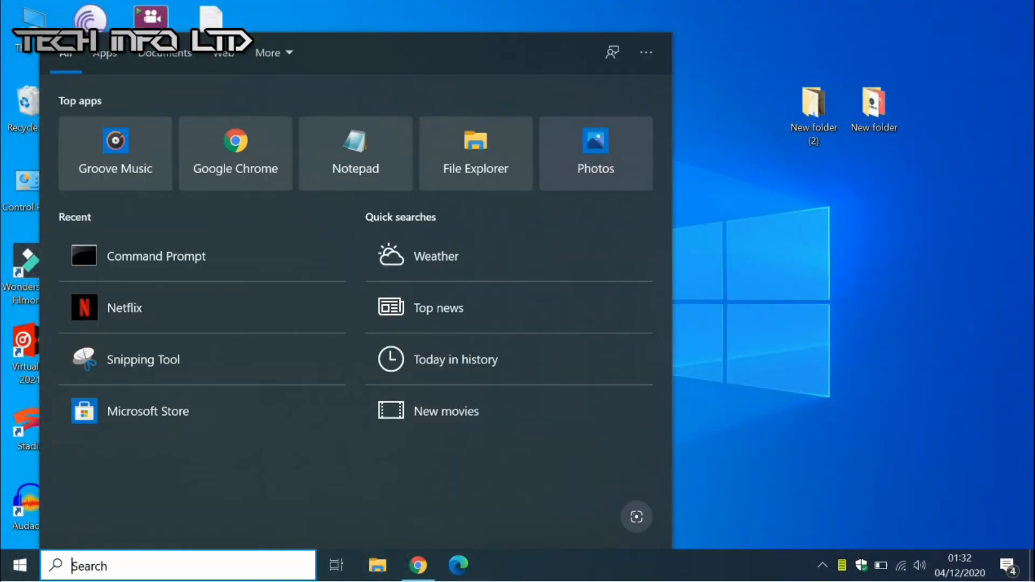
pyautogui.moveTo(144, 218)
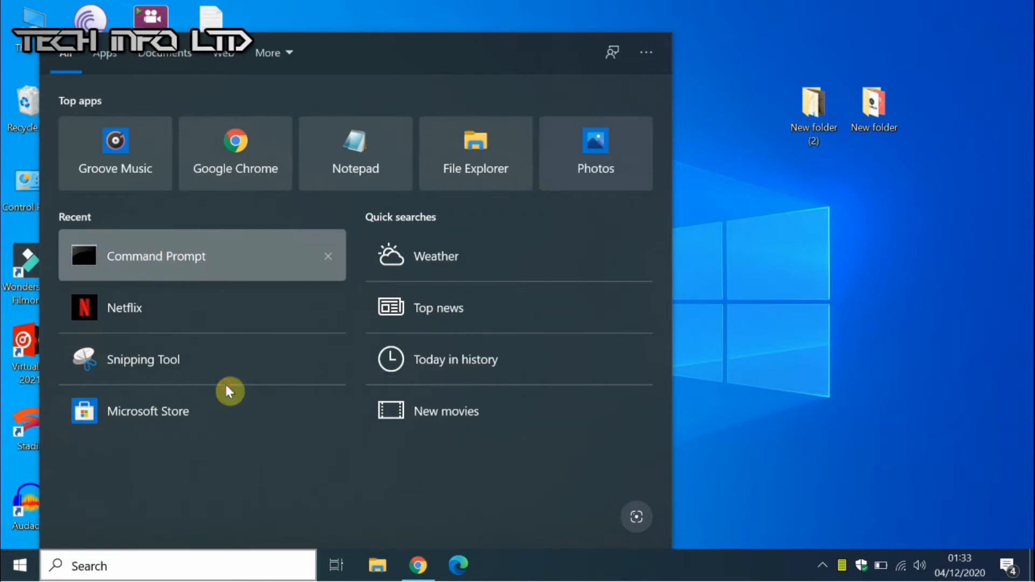
# - Launch Command Prompt from the Start menu's Recent list
pyautogui.click(156, 257)
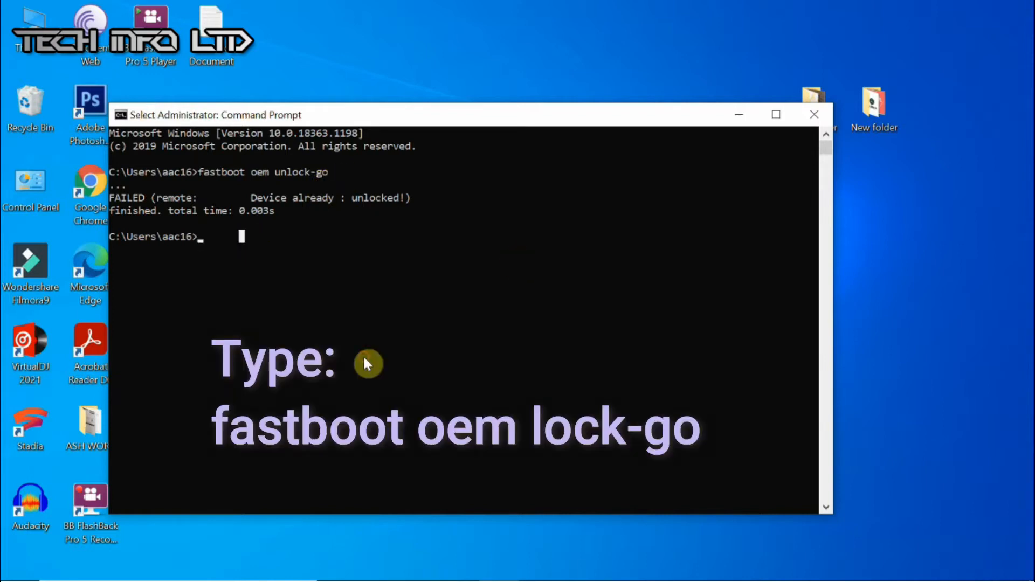
# - Enter 'fastboot oem lock-go' at the prompt to relock the bootloader, not yet run
pyautogui.write('fastboot oem unlock-go')
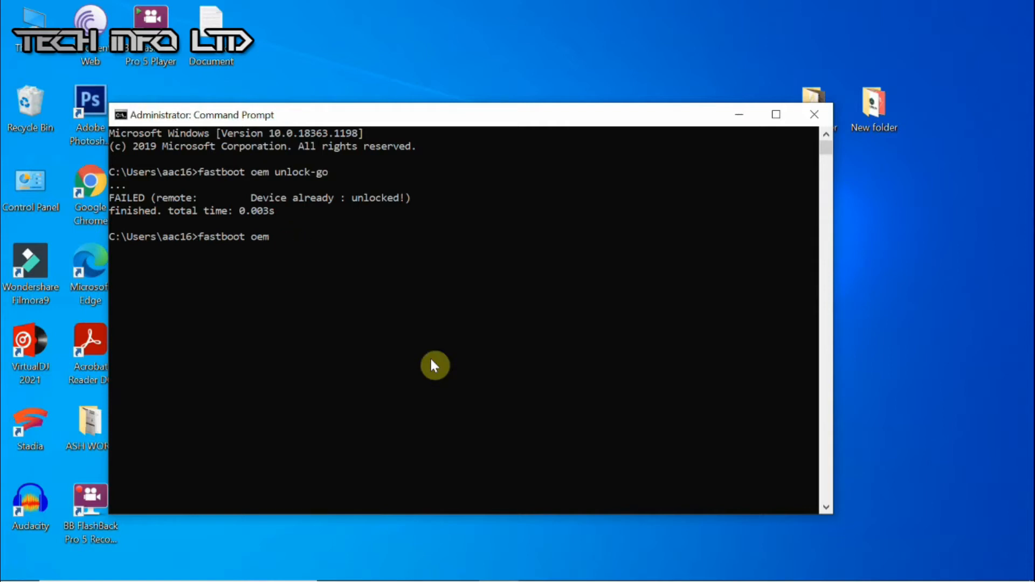
pyautogui.write('lo')
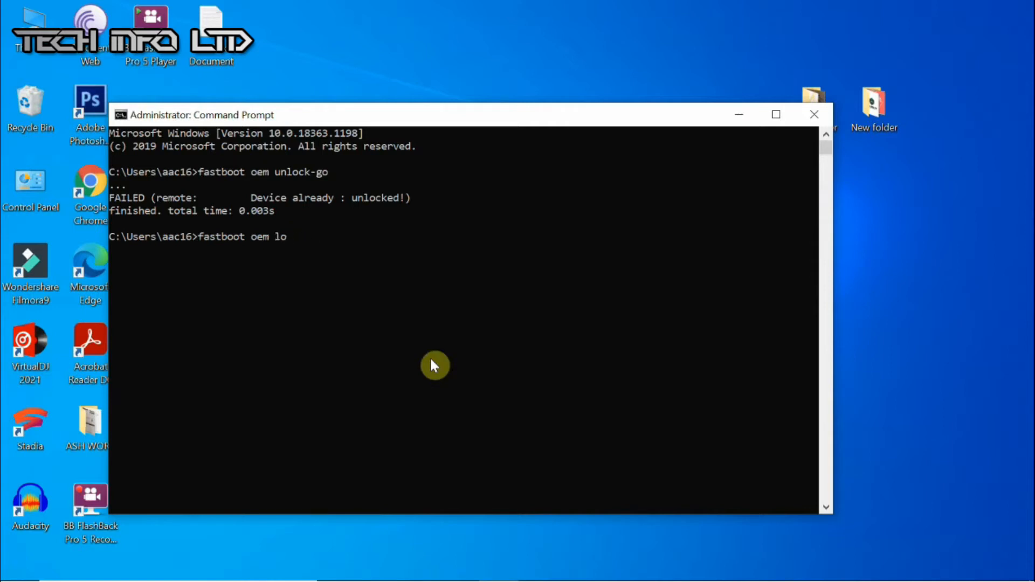
pyautogui.write('ck')
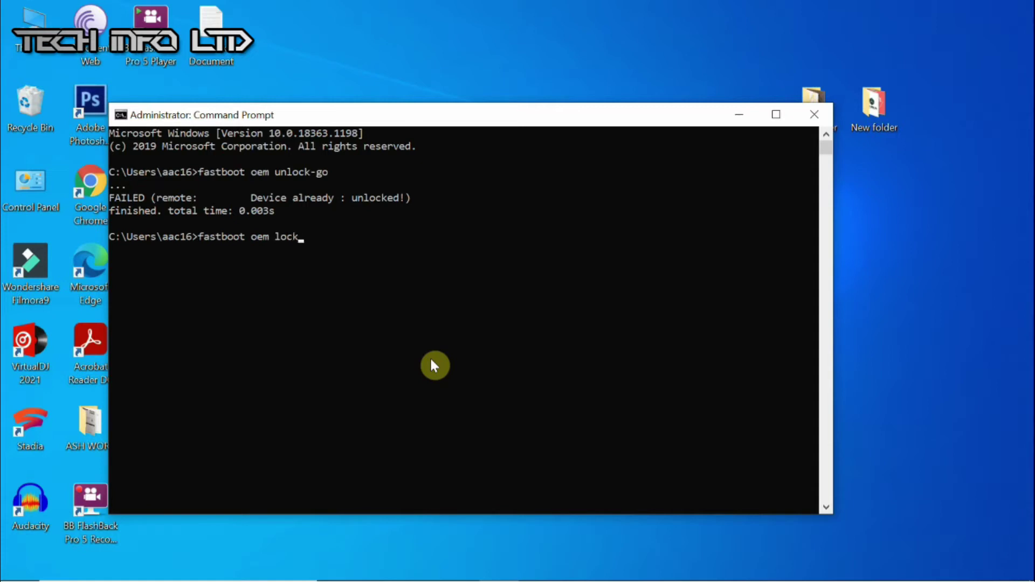
pyautogui.write('-g')
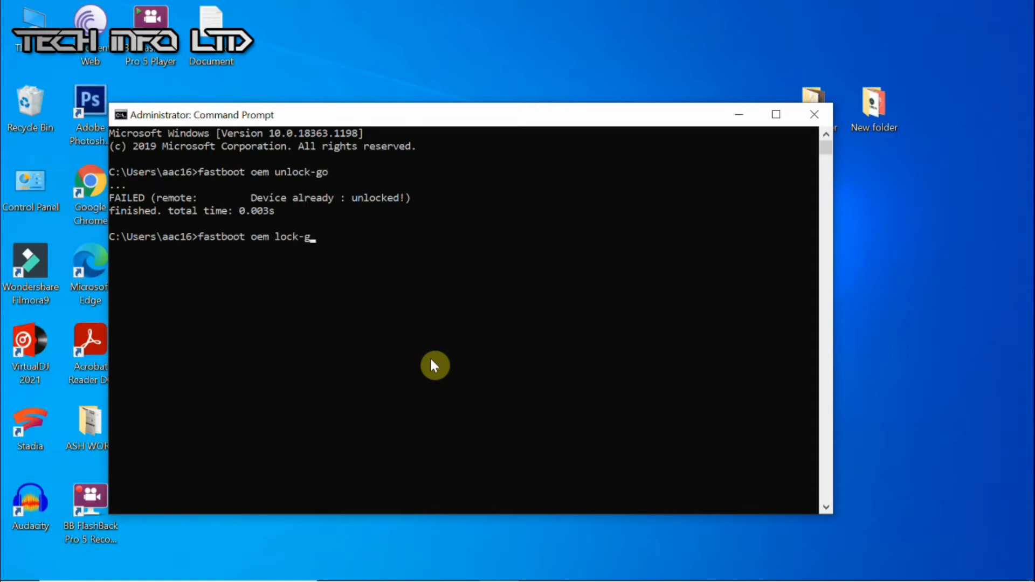